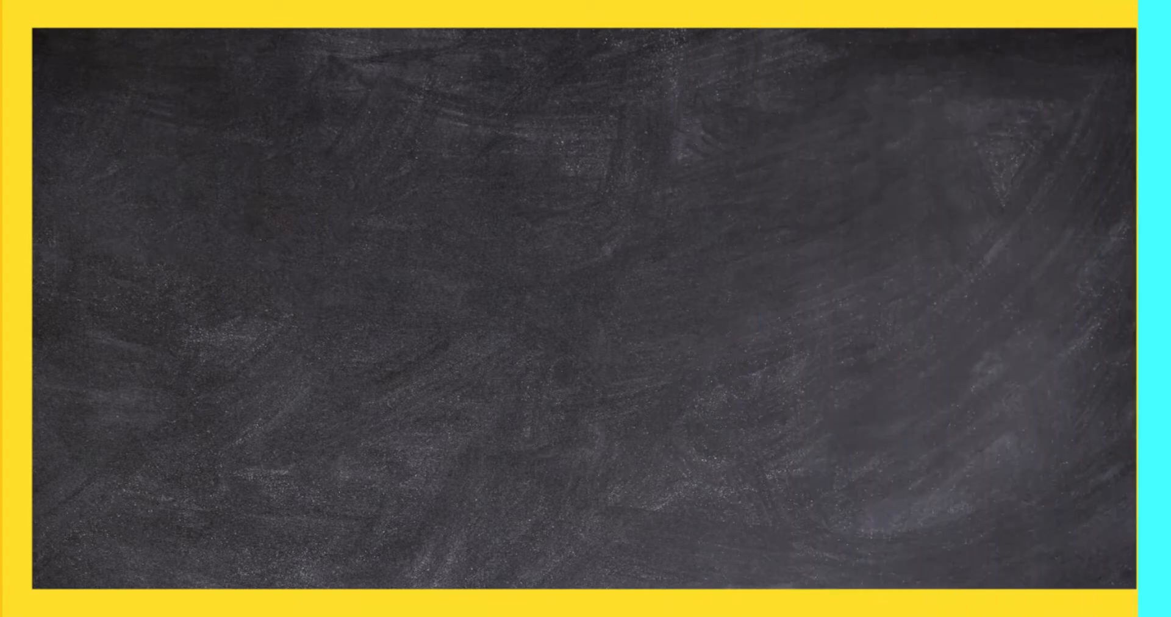
type("Looking for the best Fitness Sandbags?")
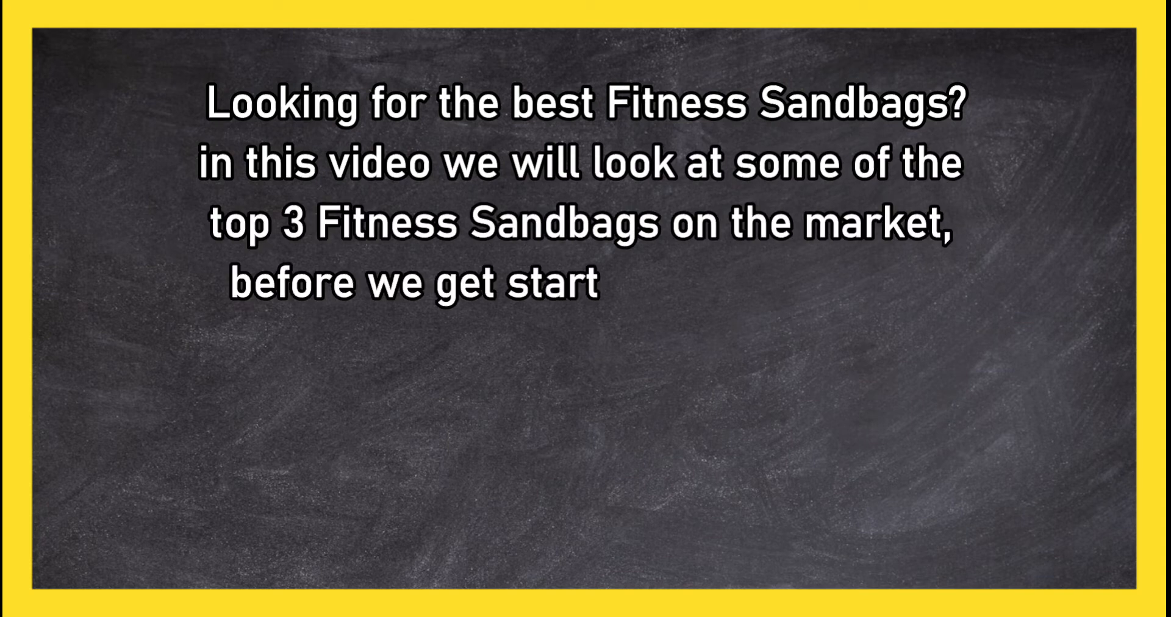
type("ed with our video we have included li")
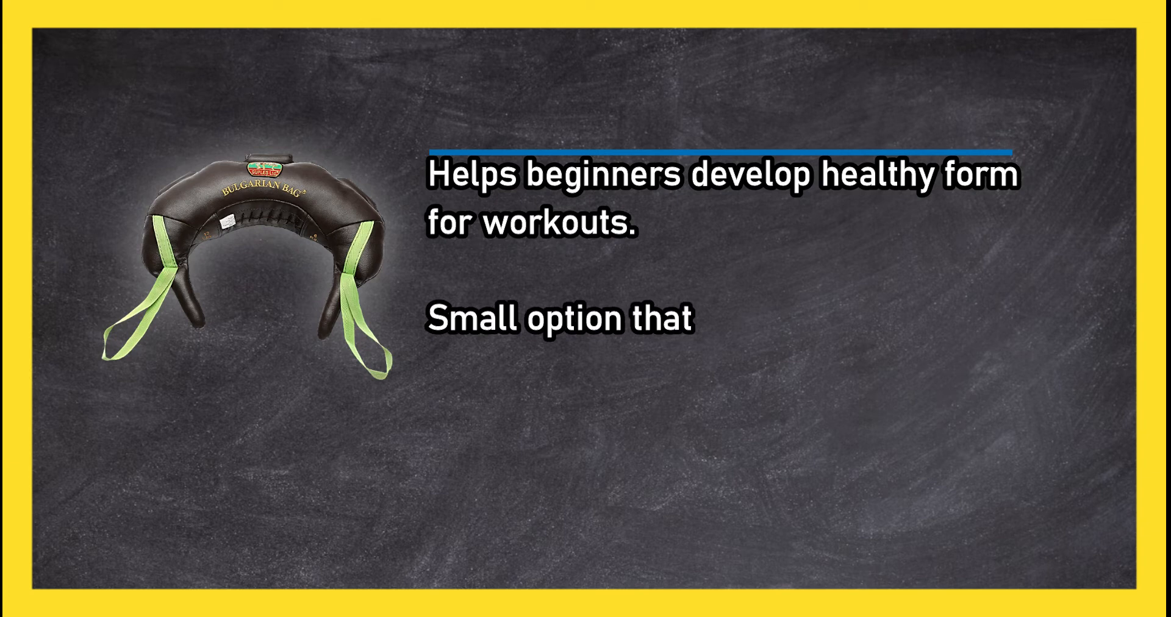
type("is great for beginners.")
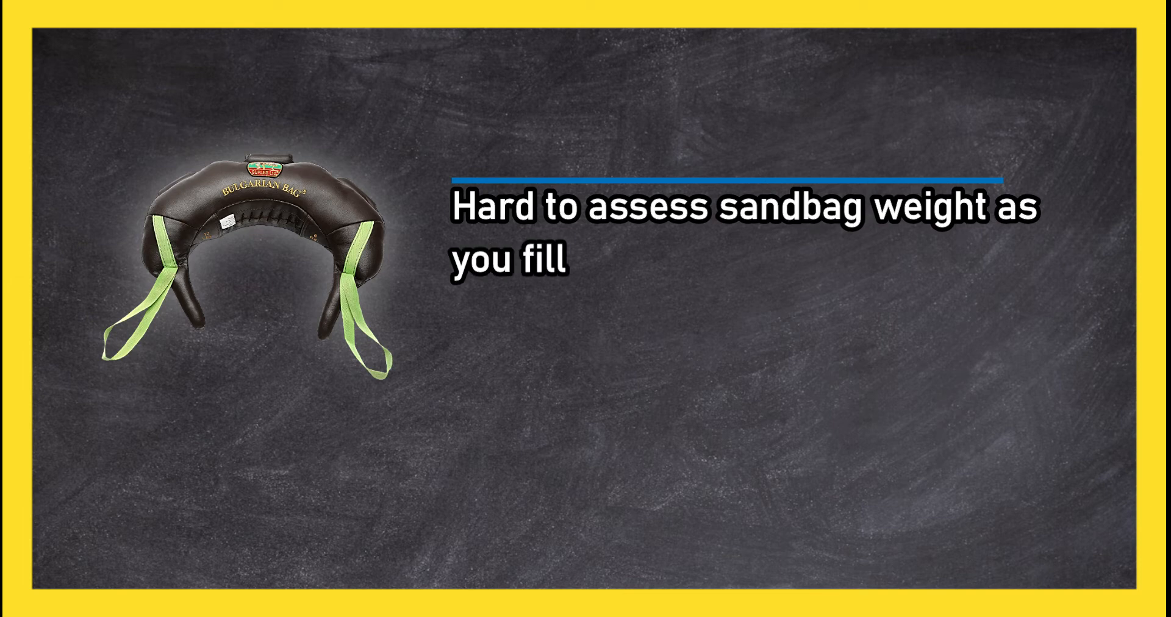
type("them. Is not pre-filled.")
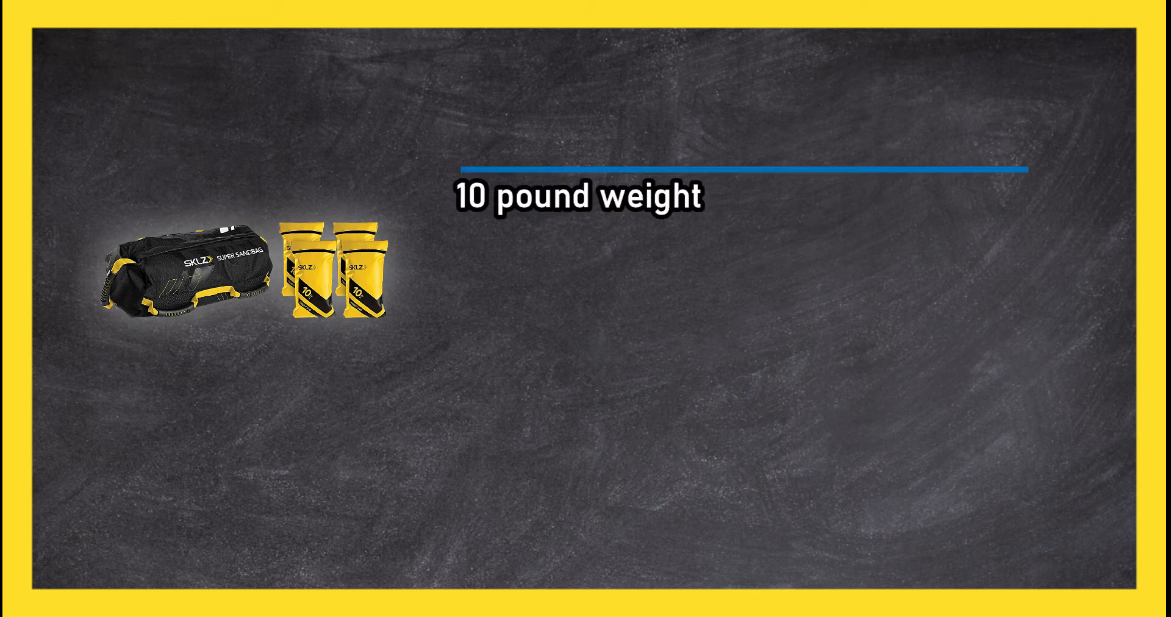
type("bags exercises like single leg hops. Durable handles.")
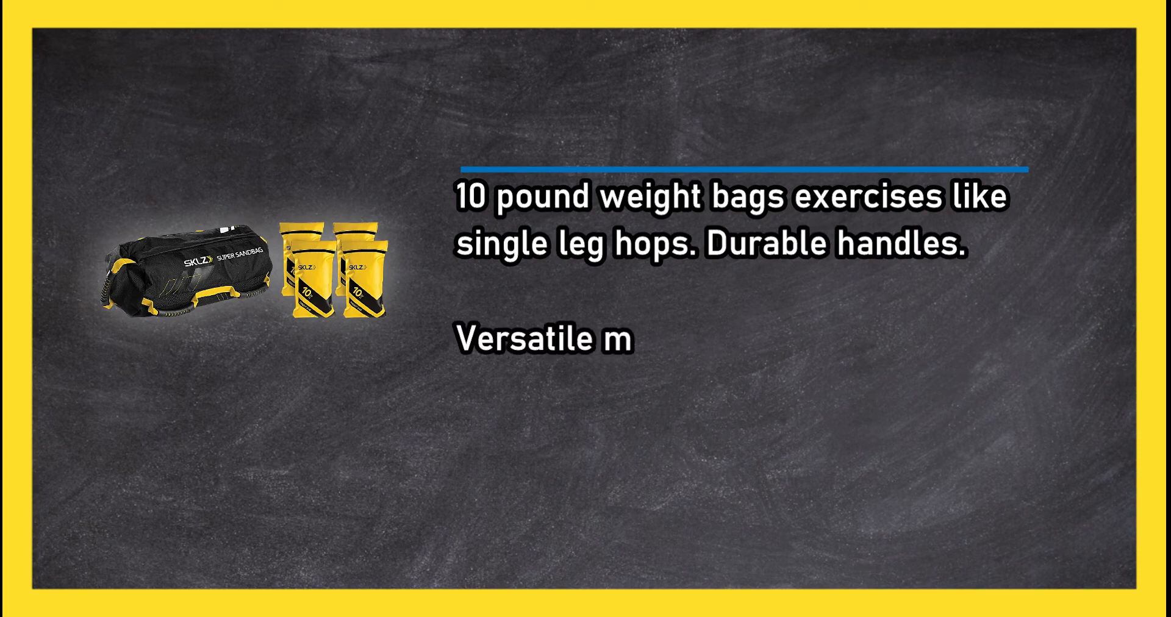
type("odel comes with 4 smaller")
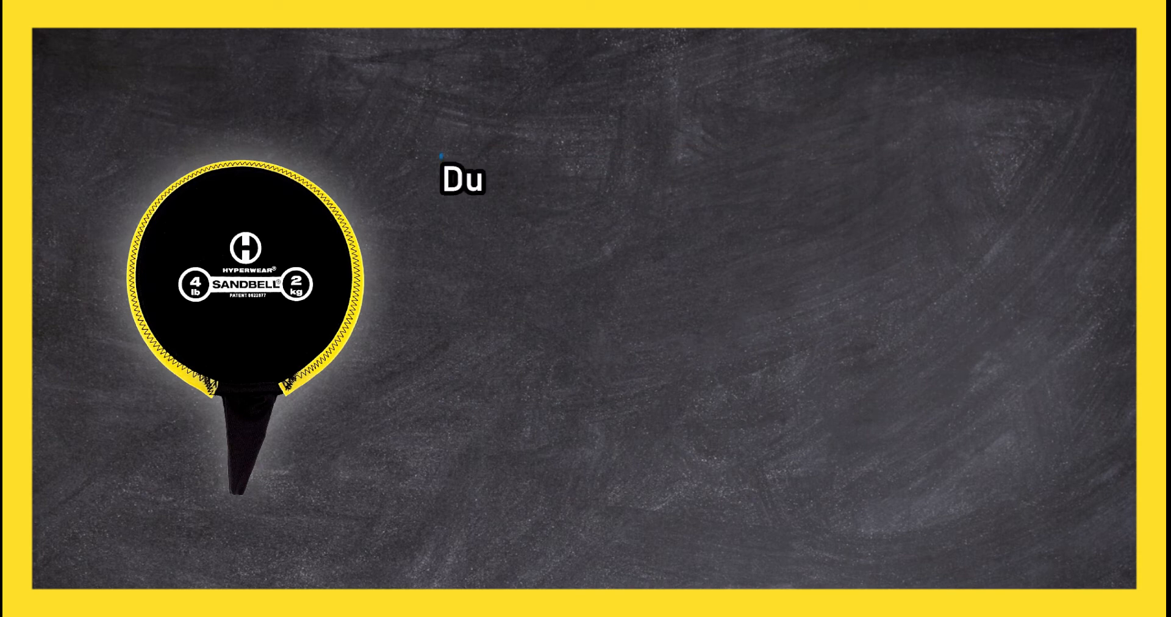
type("Durable leather material resist")
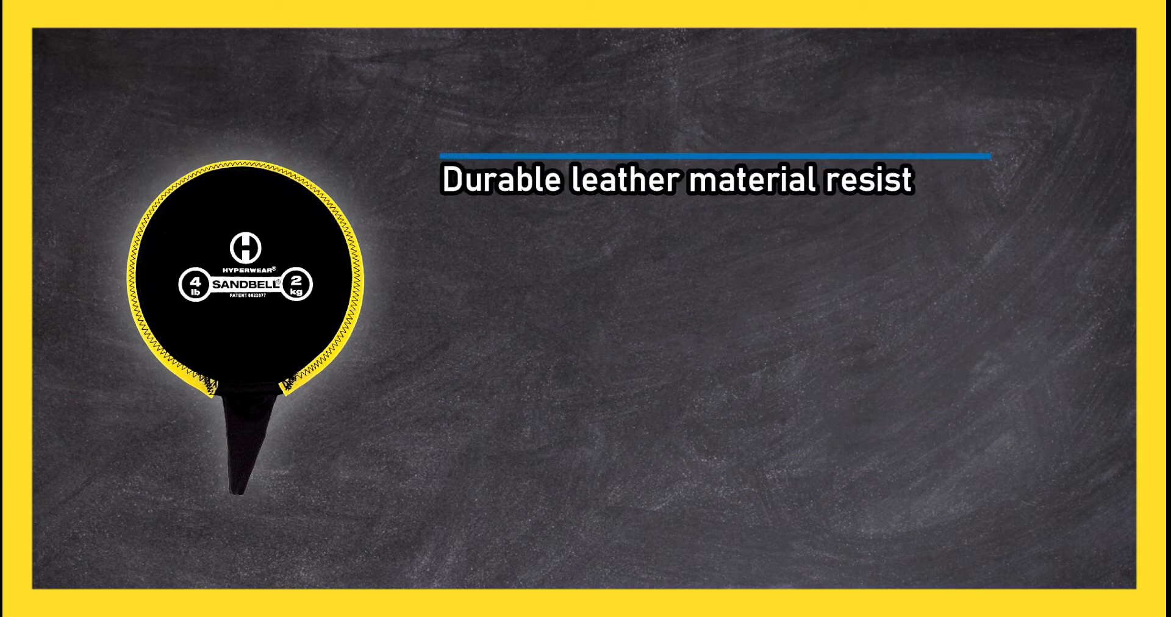
type("s wear and tear. Bag weights")
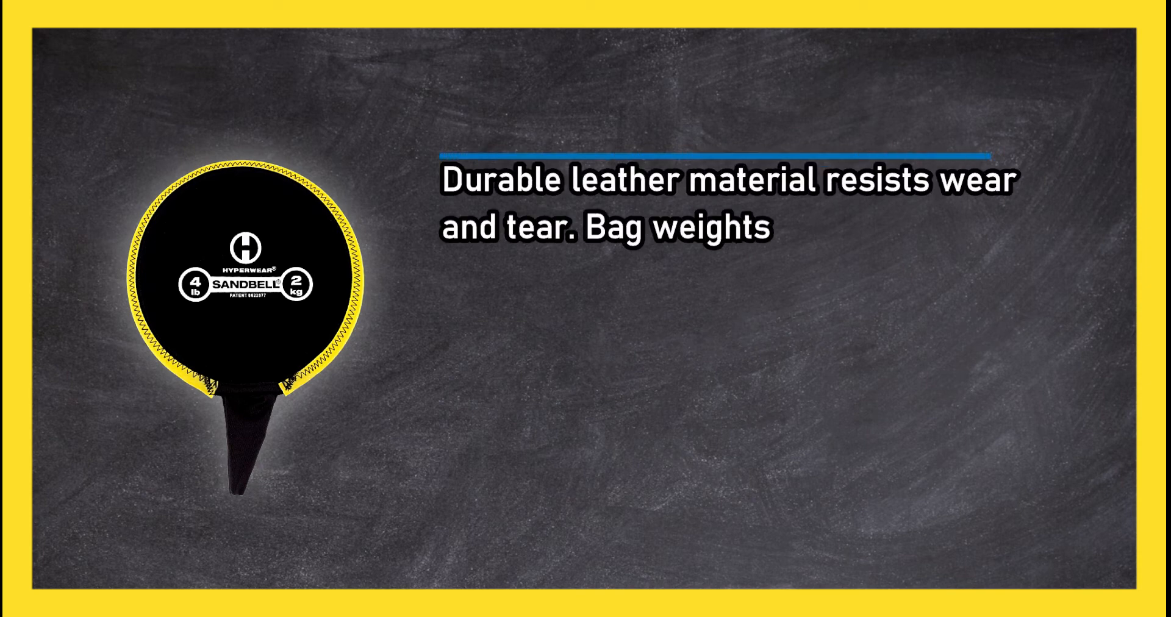
type("range between 6-75 pounds.")
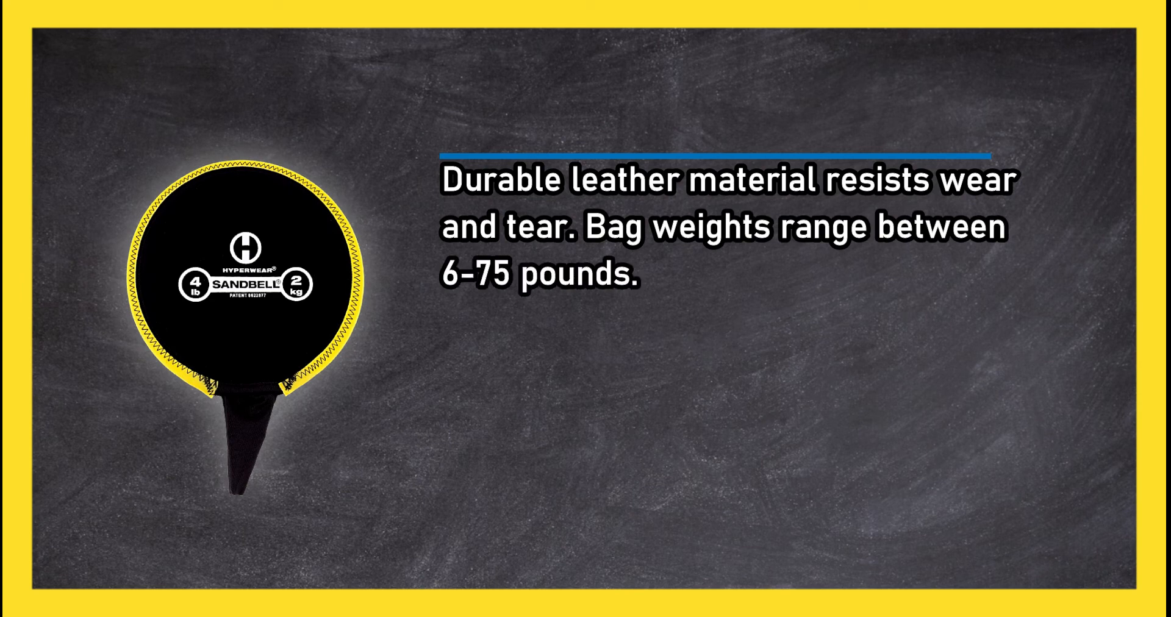
type("Expert-designed model for rig")
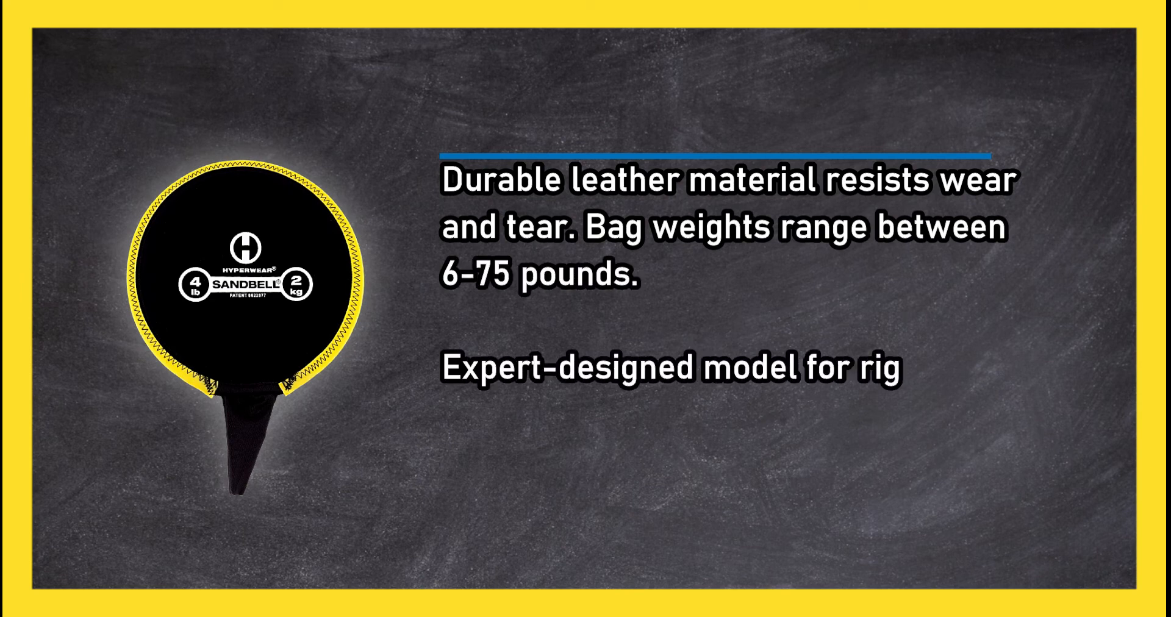